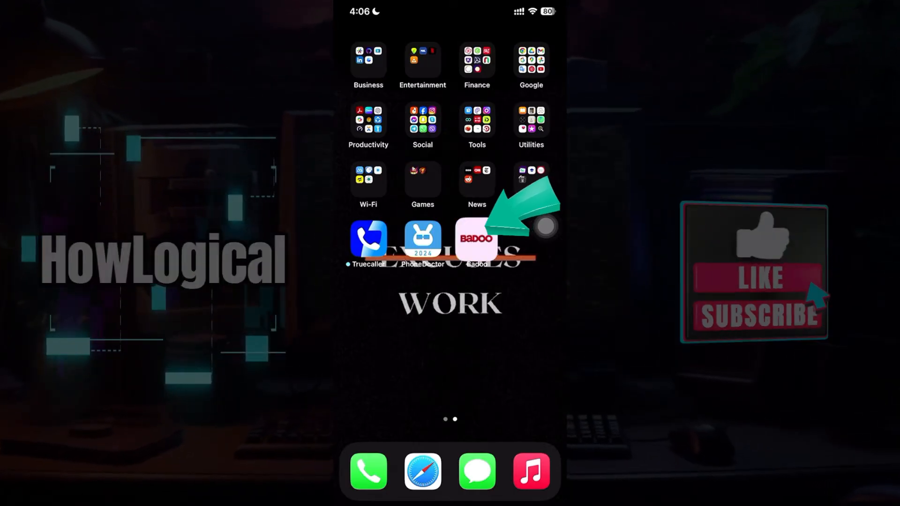
# - Launch the Badoo app from the iOS Home Screen
pyautogui.click(476, 238)
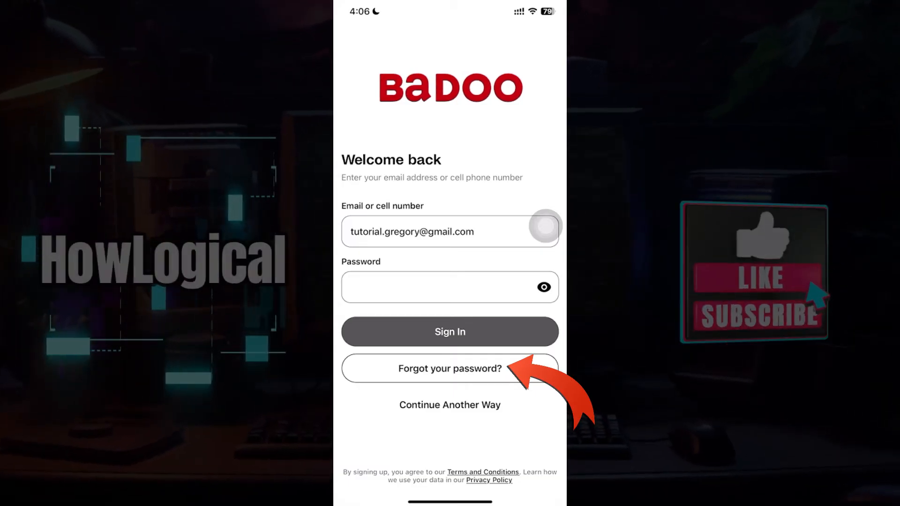
# - Choose 'Forgot your password?' and request a code to the account email
pyautogui.click(450, 368)
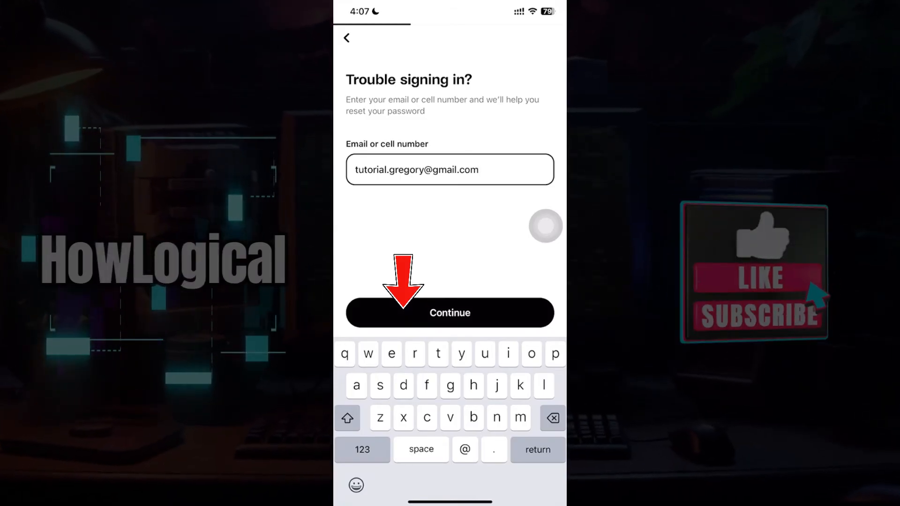
pyautogui.click(450, 313)
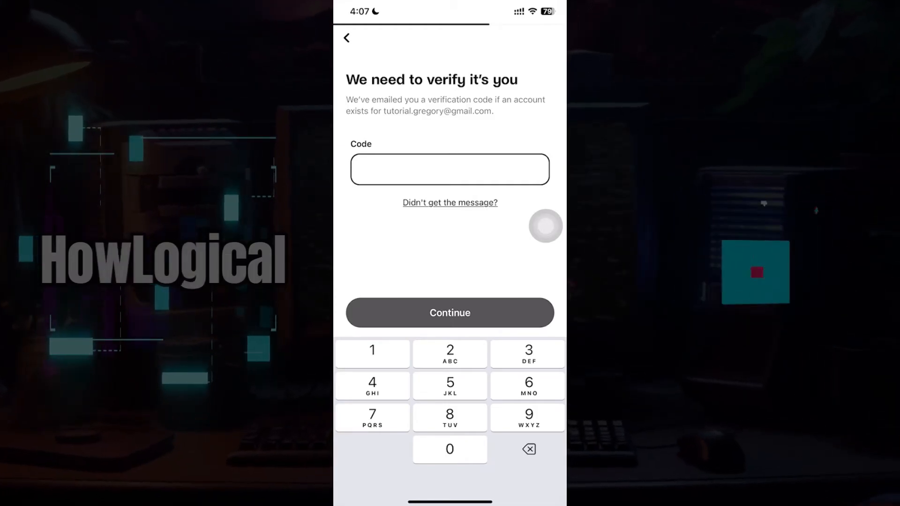
pyautogui.click(528, 386)
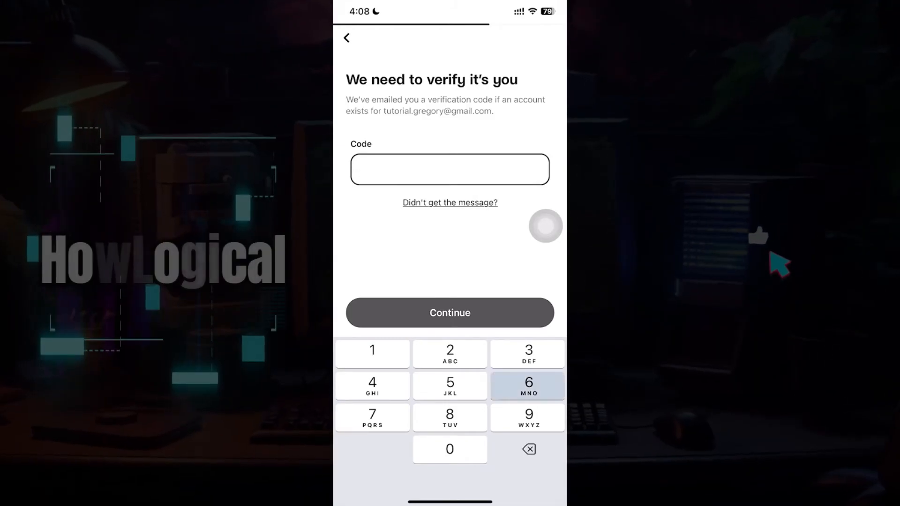
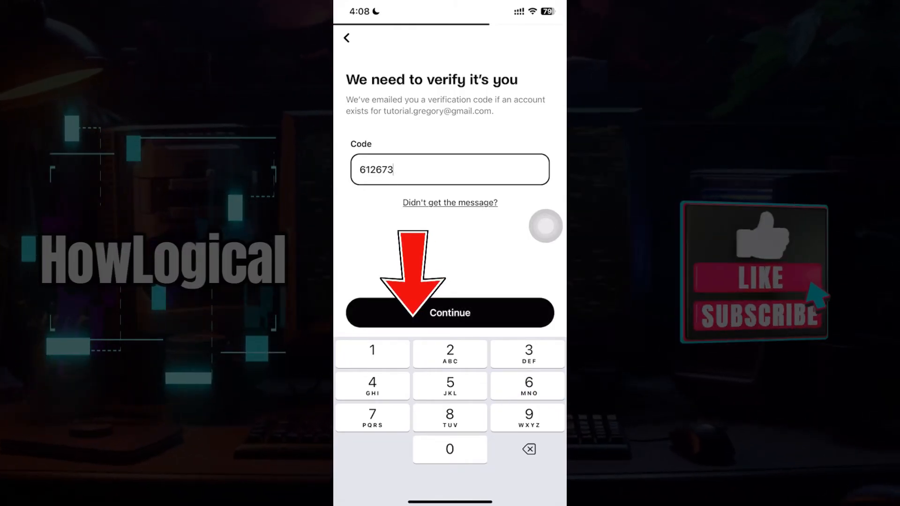
pyautogui.click(449, 313)
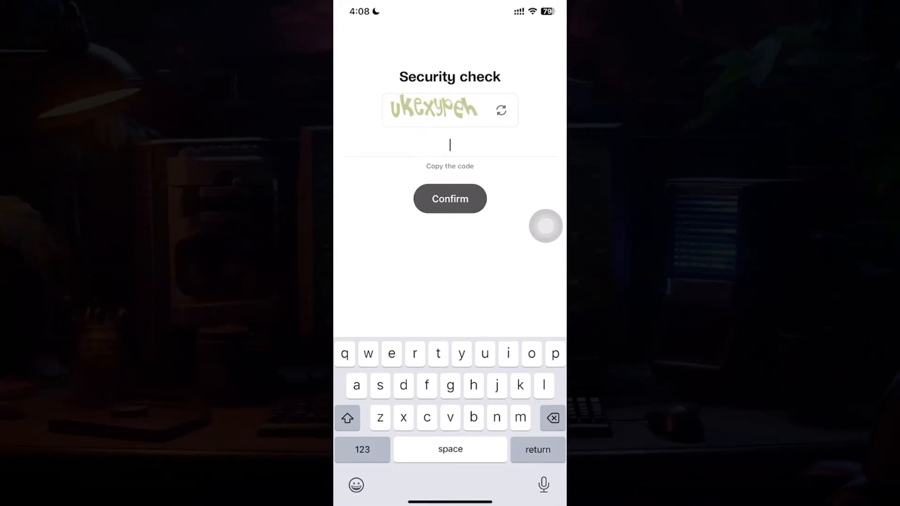
# - Enter captcha text 'ukexypeh' in the Security check field and confirm
pyautogui.write('ukexypeh')
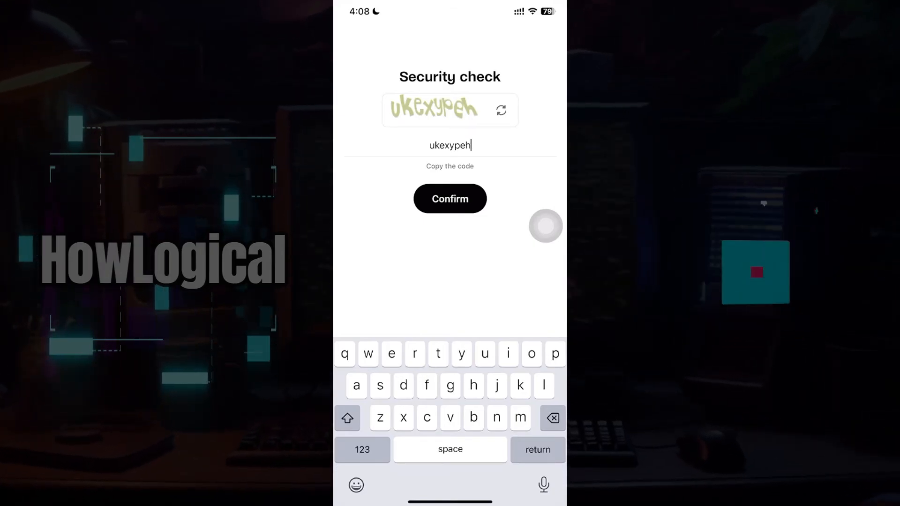
pyautogui.click(450, 199)
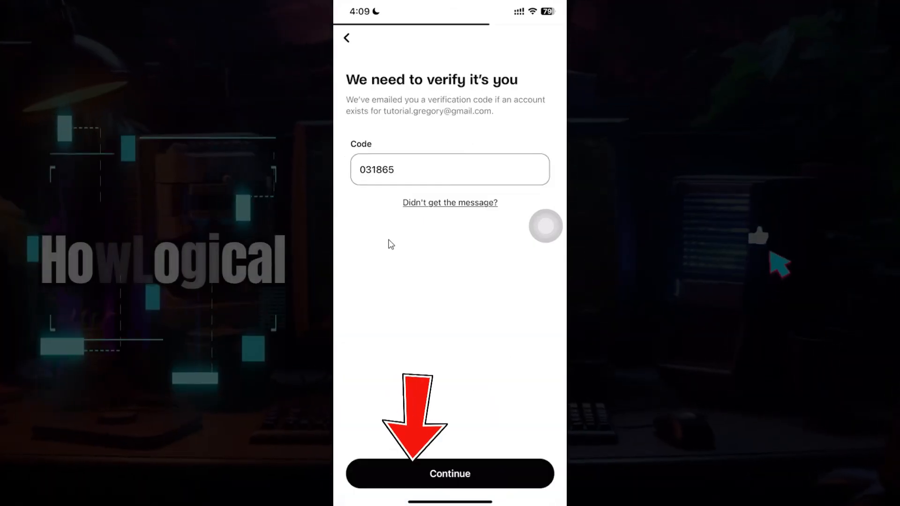
pyautogui.click(450, 474)
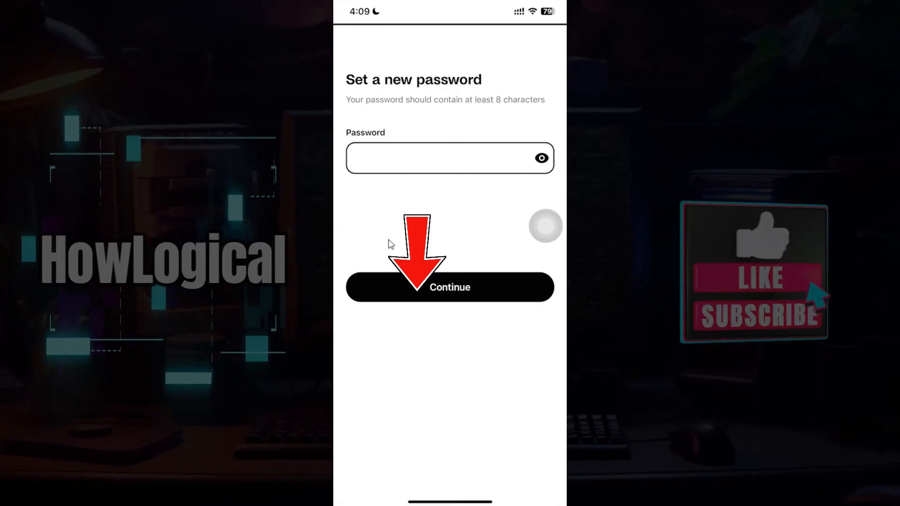
pyautogui.click(450, 287)
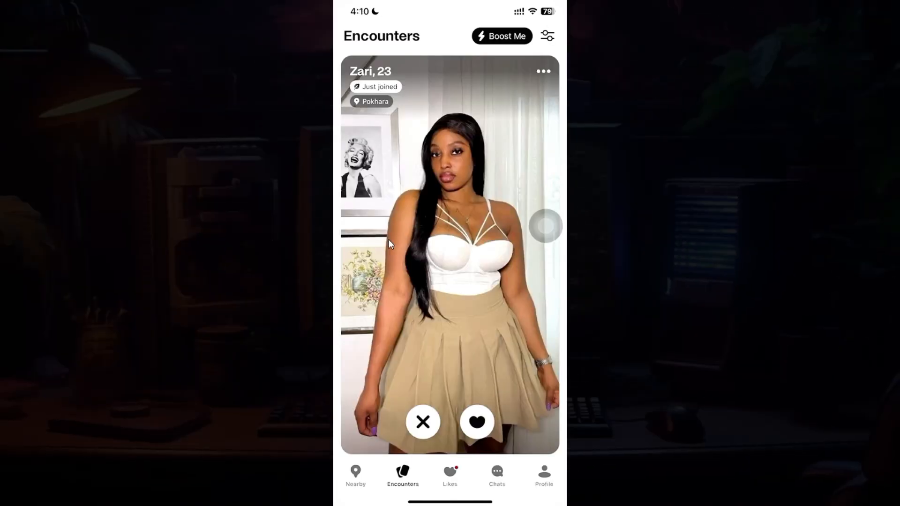
pyautogui.click(547, 36)
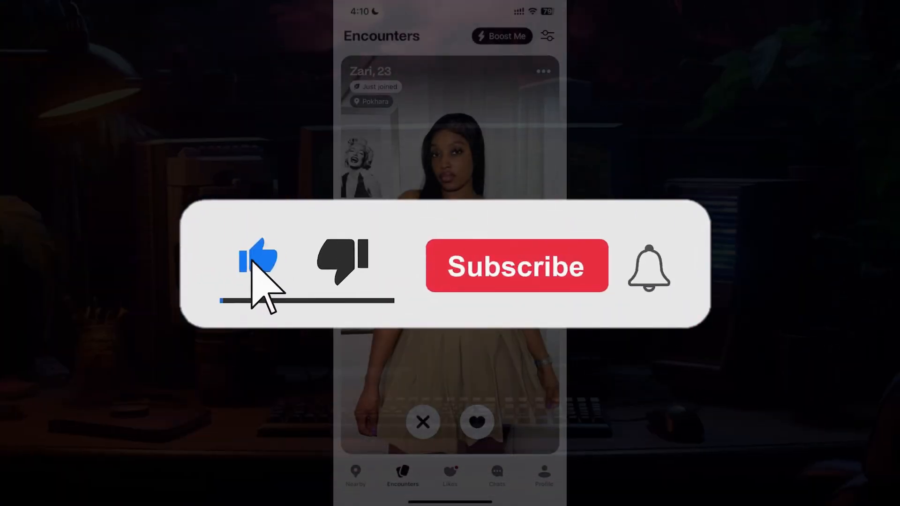
pyautogui.click(516, 265)
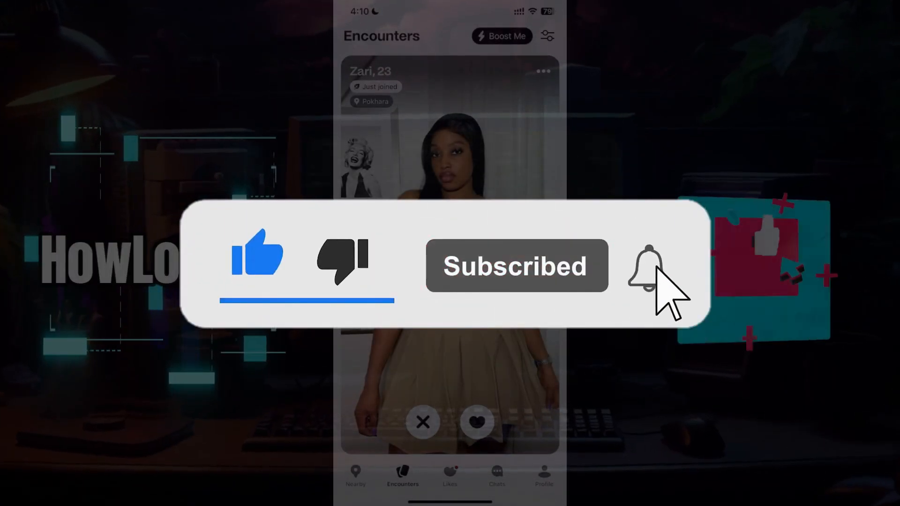
pyautogui.click(647, 265)
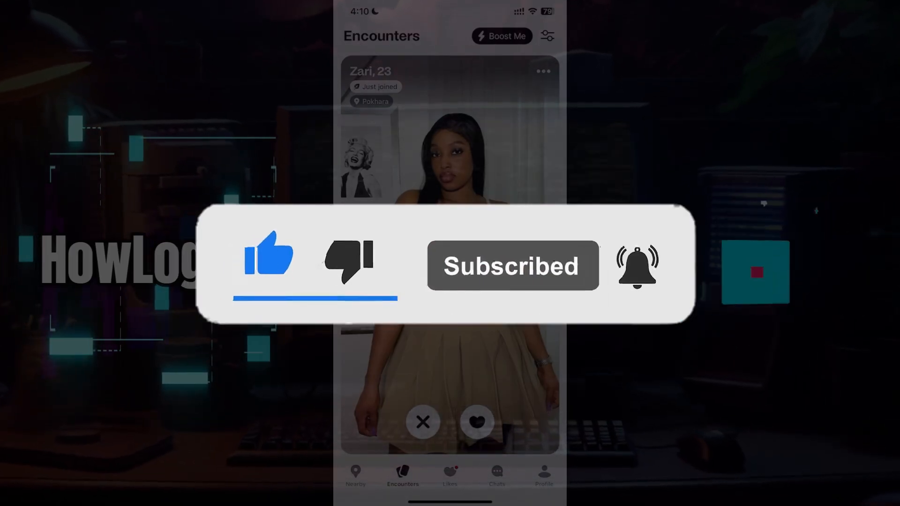